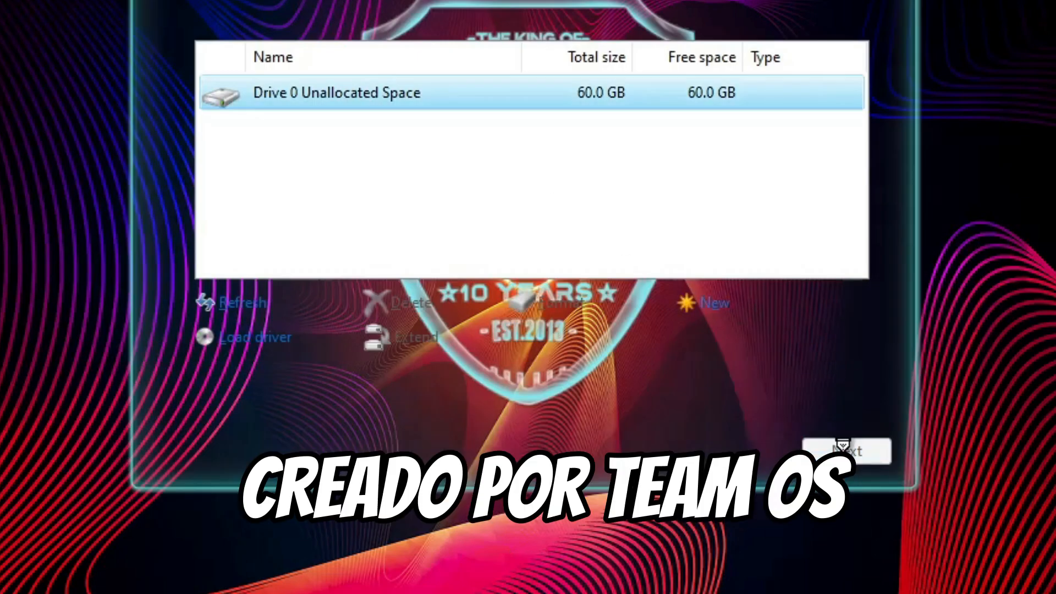
# Step: Choose Drive 0's 60.0 GB unallocated space as the Windows install location and continue
pyautogui.click(849, 451)
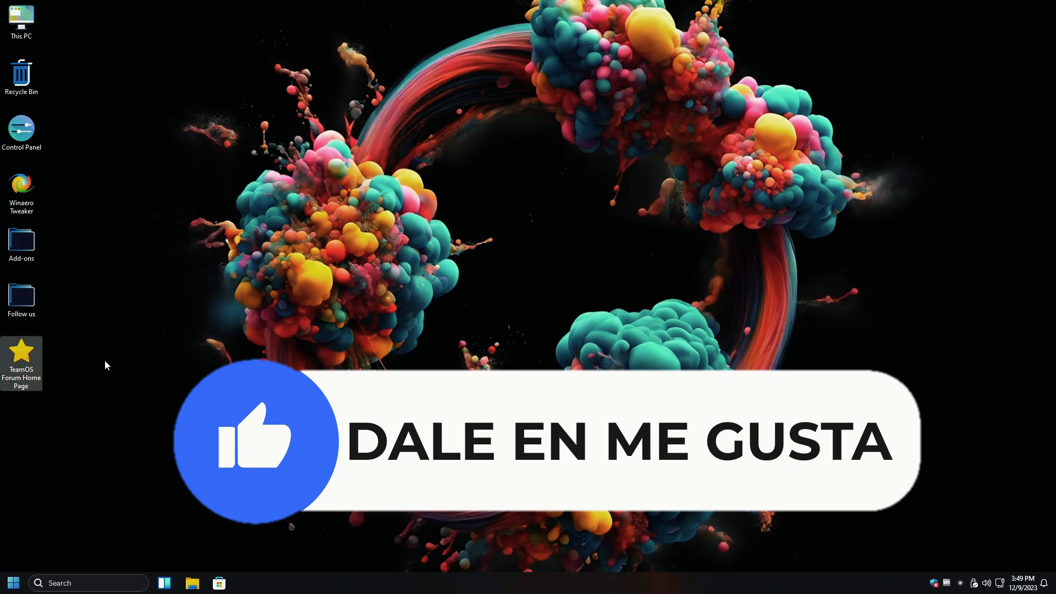
pyautogui.moveTo(178, 543)
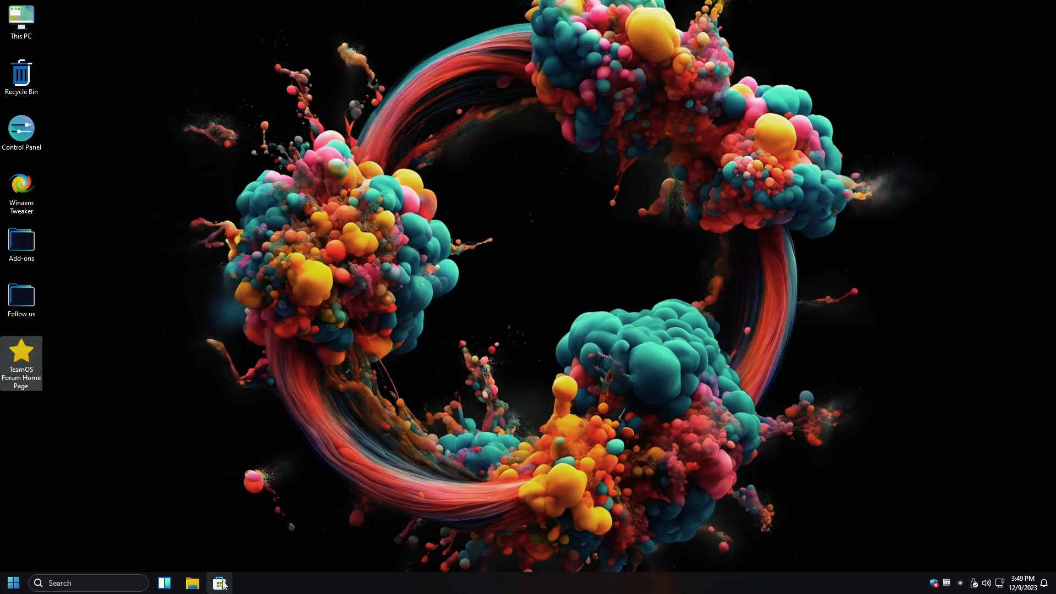
pyautogui.moveTo(280, 435)
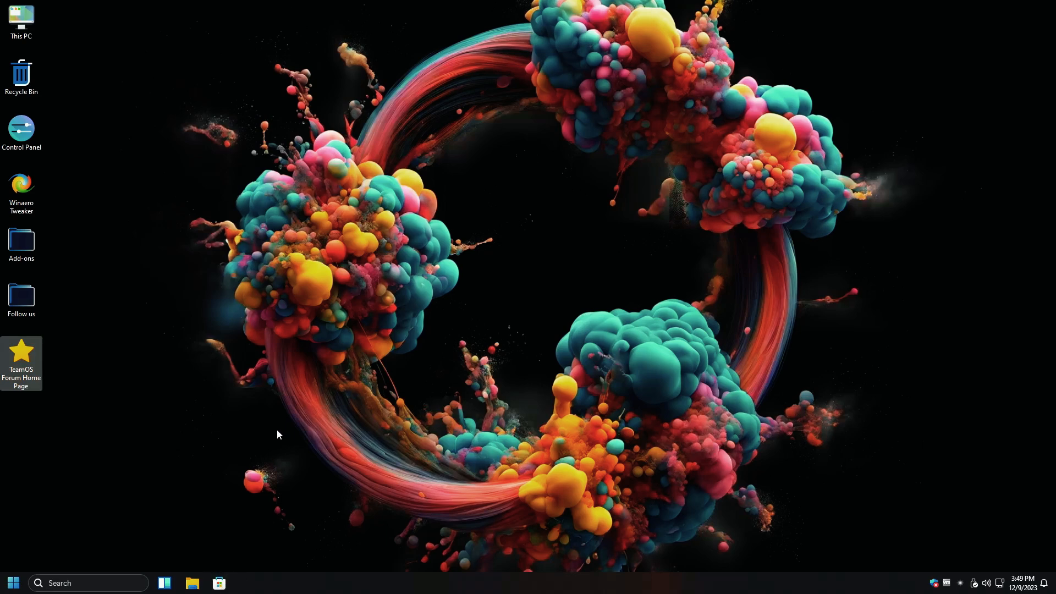
# Step: Bring up Start on the fresh TeamOS desktop to run winver for version info
pyautogui.click(13, 582)
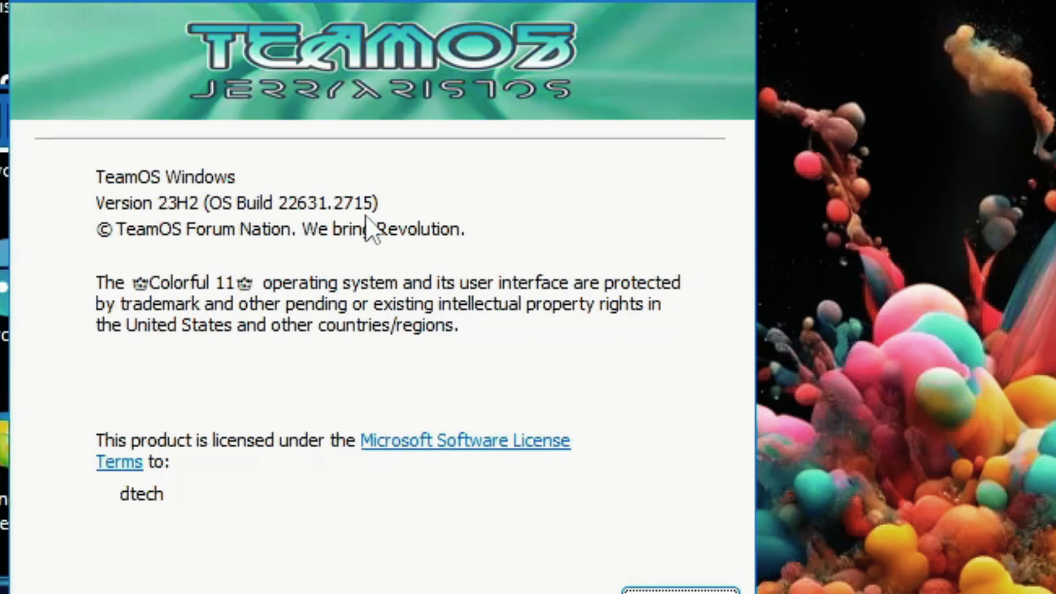
pyautogui.moveTo(339, 235)
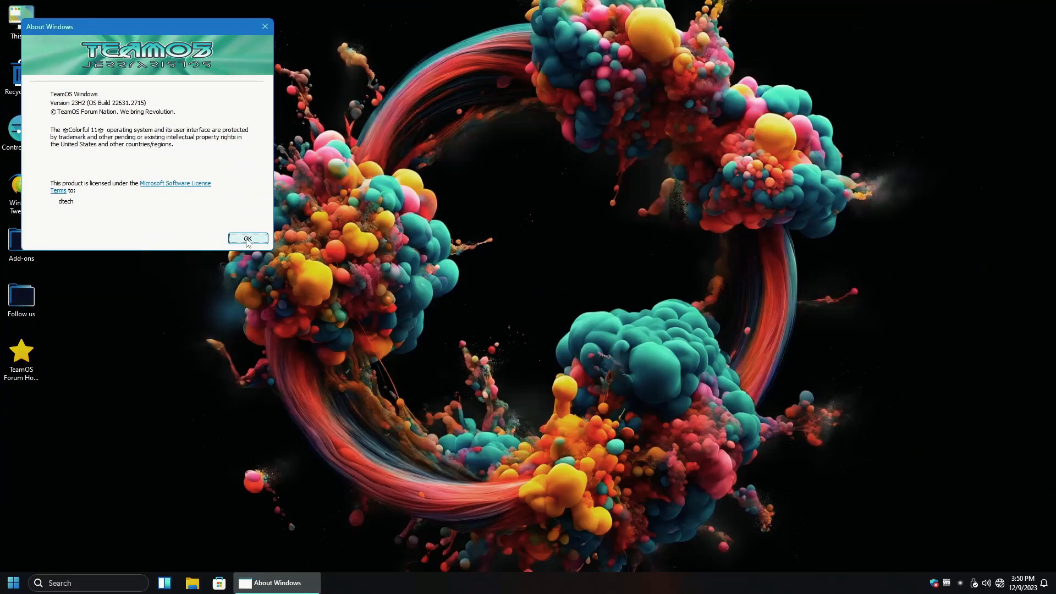
# Step: Dismiss the About Windows box showing 23H2, OS Build 22631.2715
pyautogui.click(248, 237)
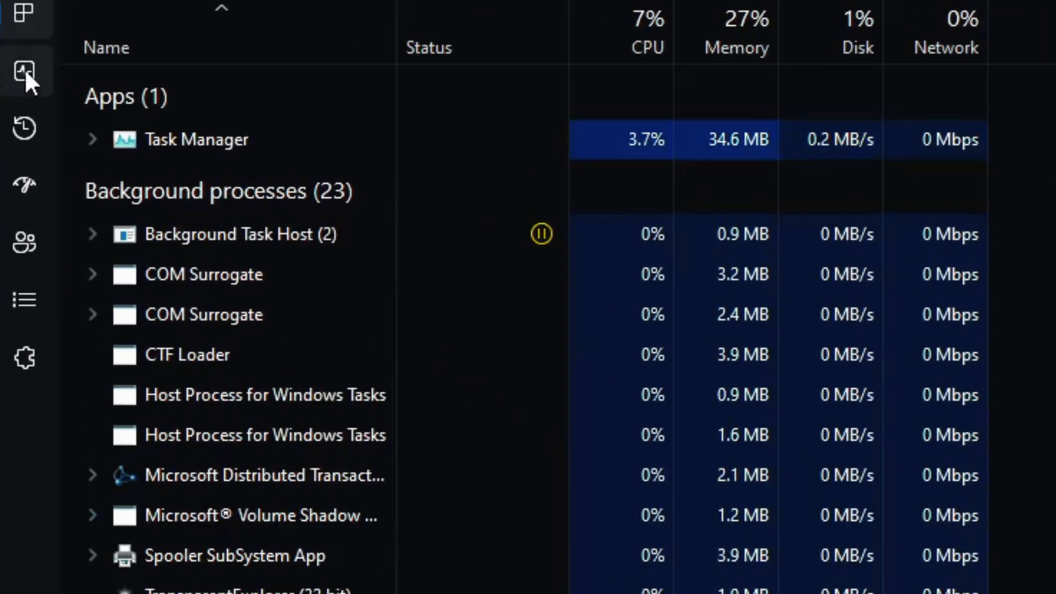
# Step: Review Performance memory usage (1.1 of 4.0 GB) and close Task Manager
pyautogui.click(25, 70)
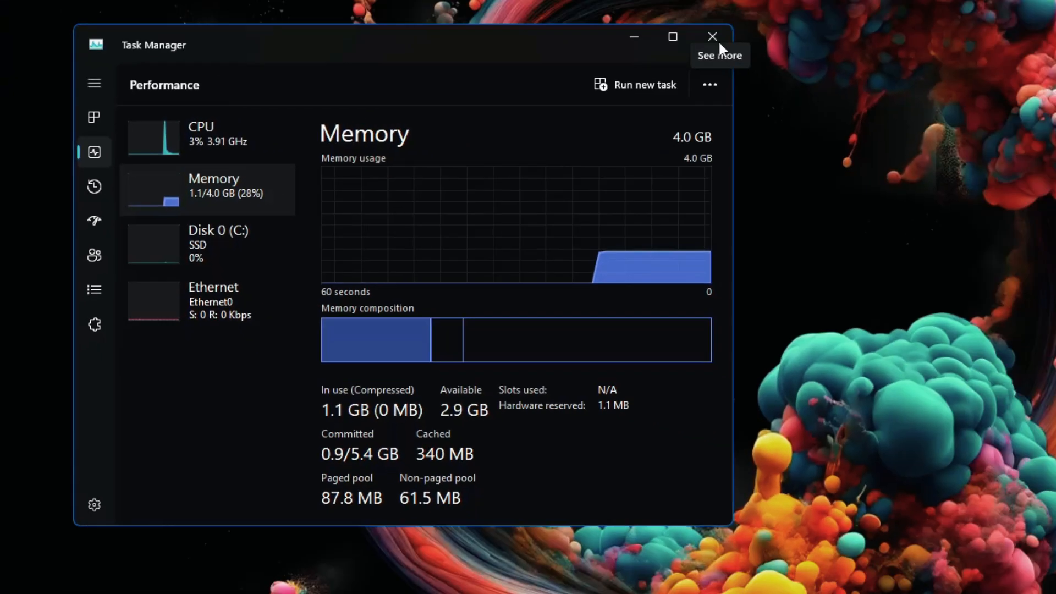
pyautogui.click(711, 36)
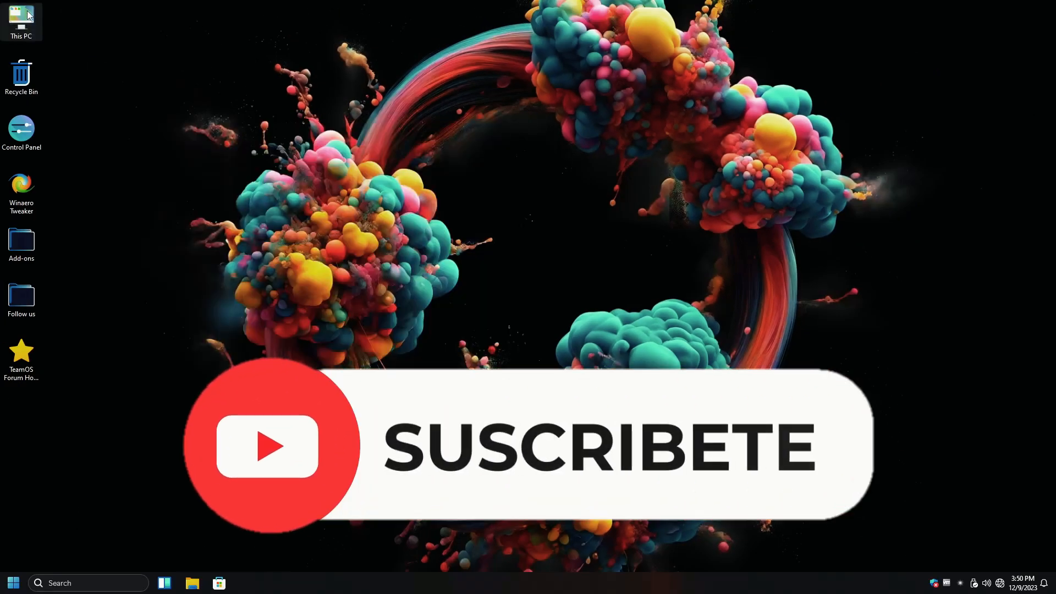
# Step: Check Local Disk (C:) properties in This PC — 51.4 GB free of 59.8 GB — then close them
pyautogui.doubleClick(20, 17)
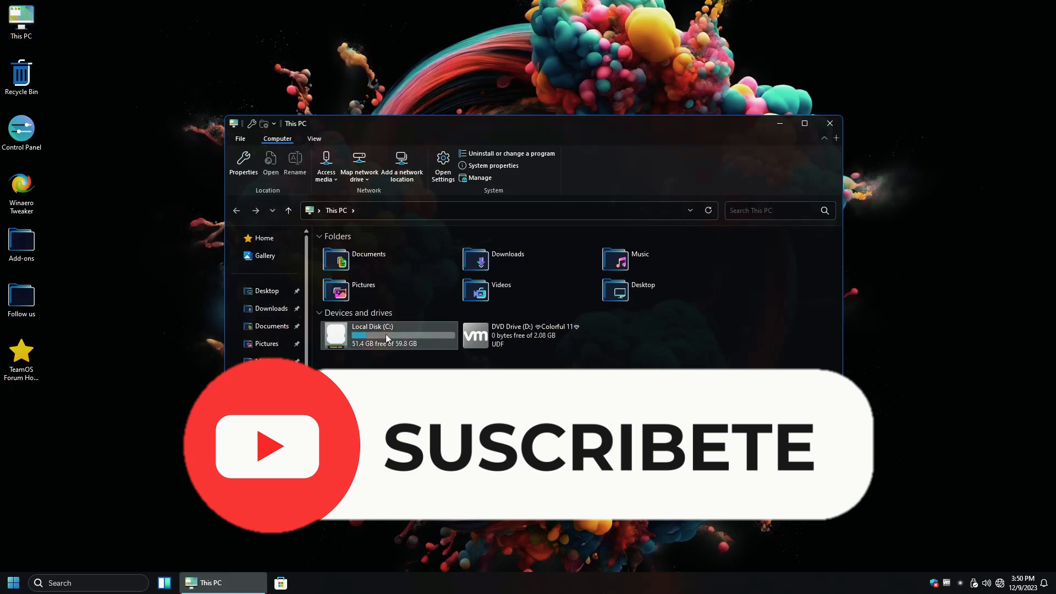
pyautogui.rightClick(388, 335)
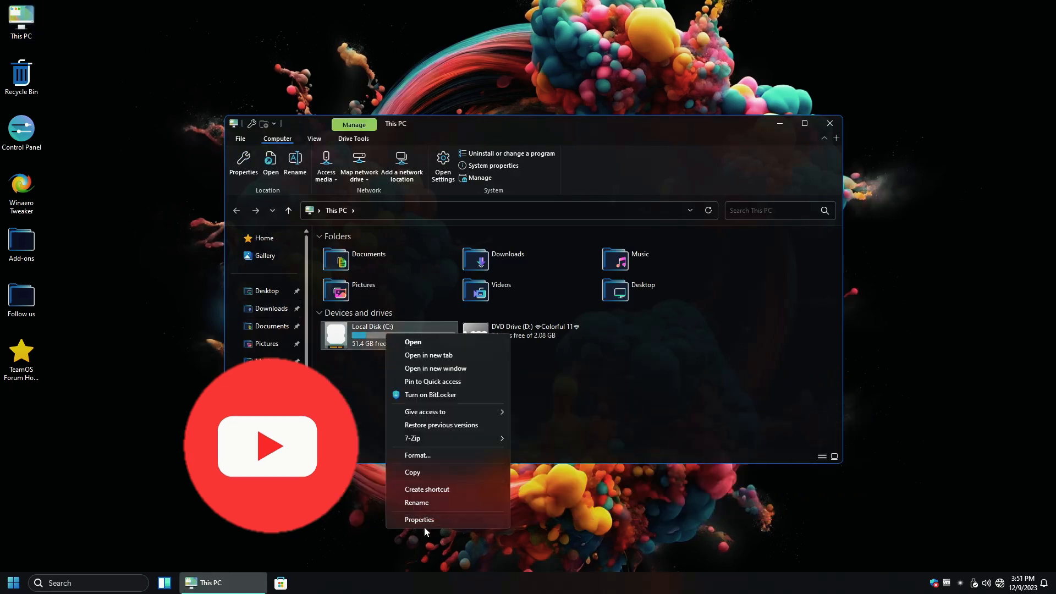
pyautogui.click(419, 519)
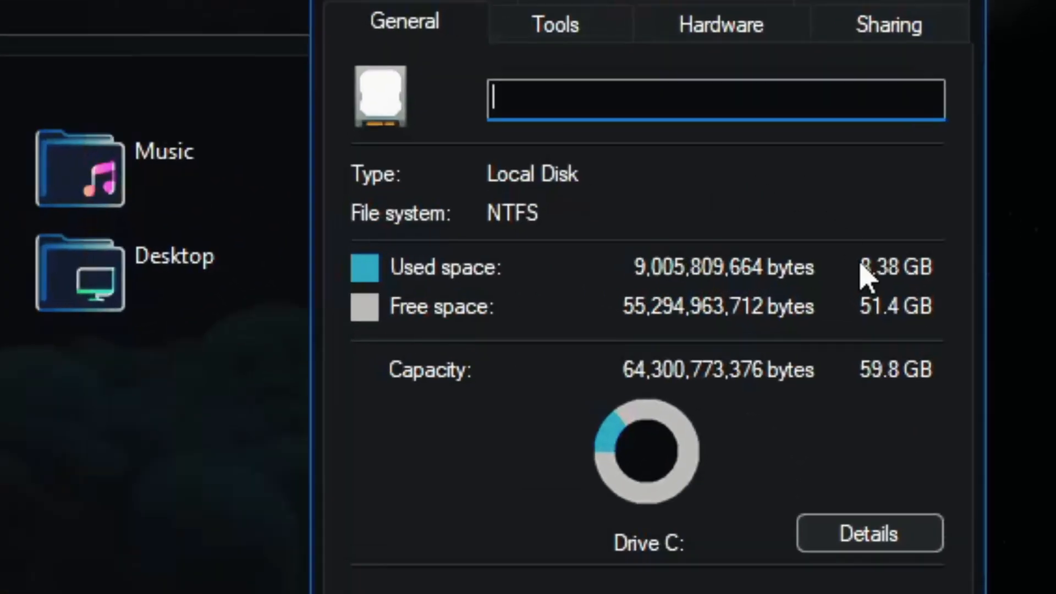
pyautogui.moveTo(896, 300)
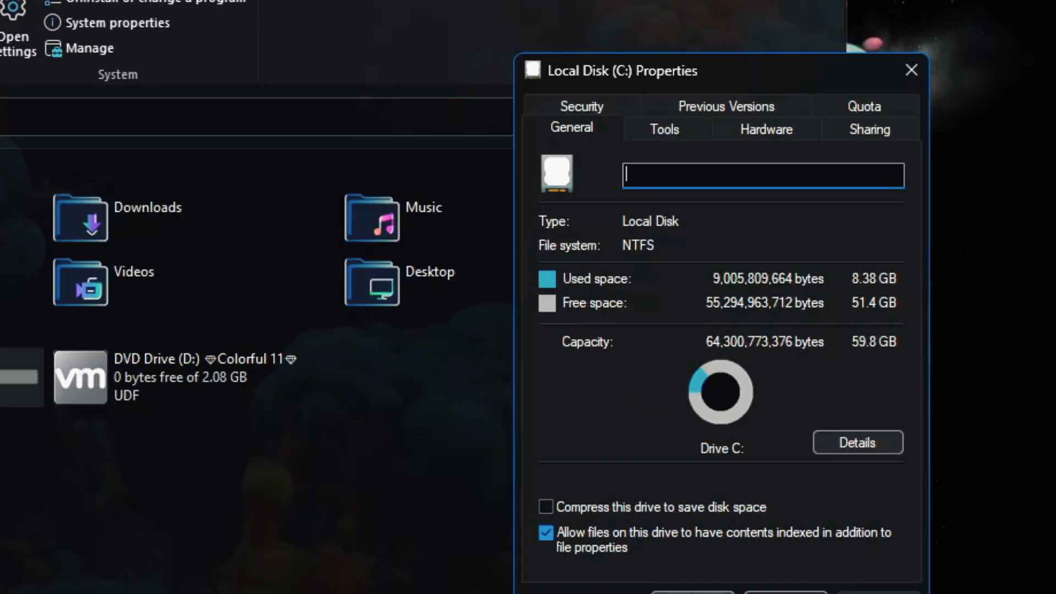
pyautogui.click(911, 71)
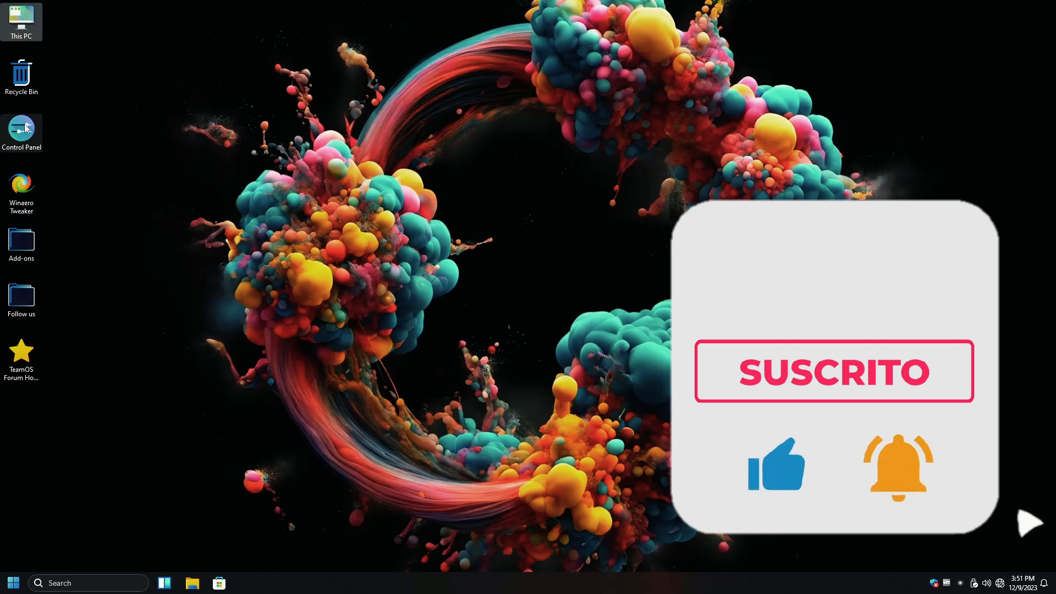
# Step: Review the seven installed programs in Control Panel, selecting entries such as StartAllBack
pyautogui.doubleClick(21, 131)
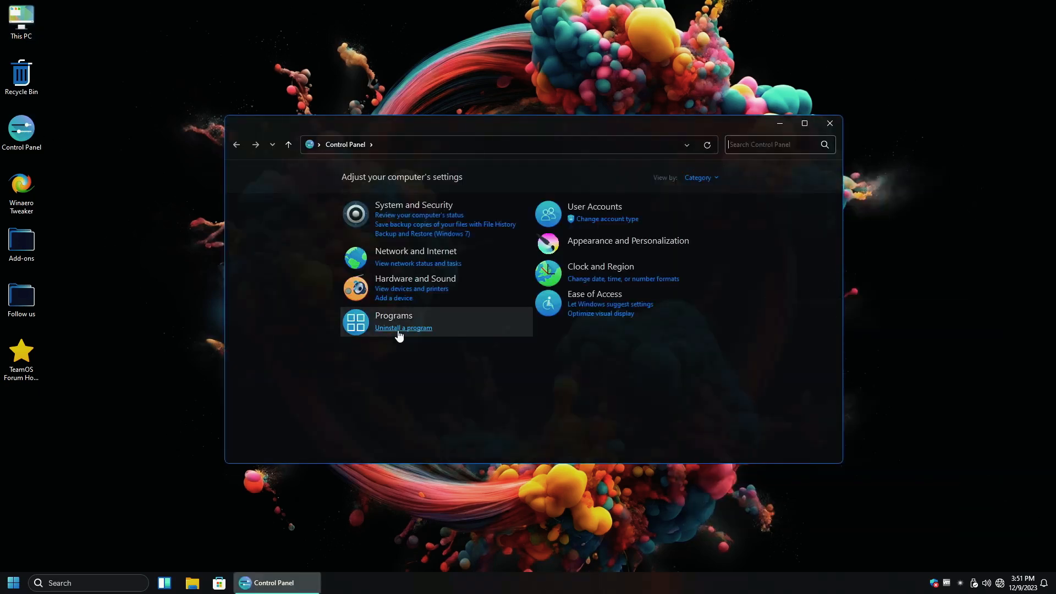
pyautogui.click(402, 328)
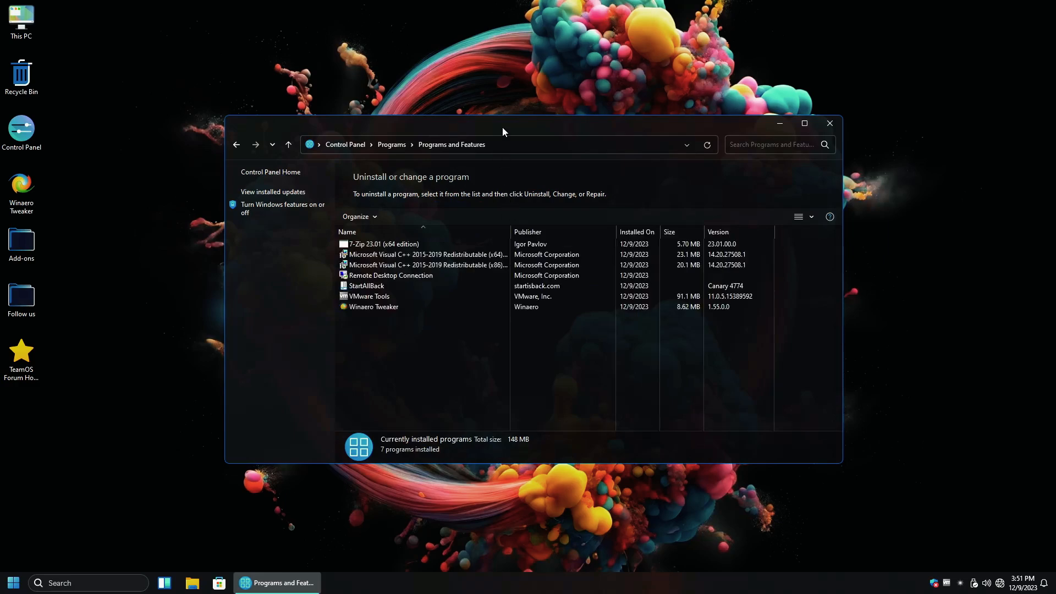
pyautogui.click(383, 243)
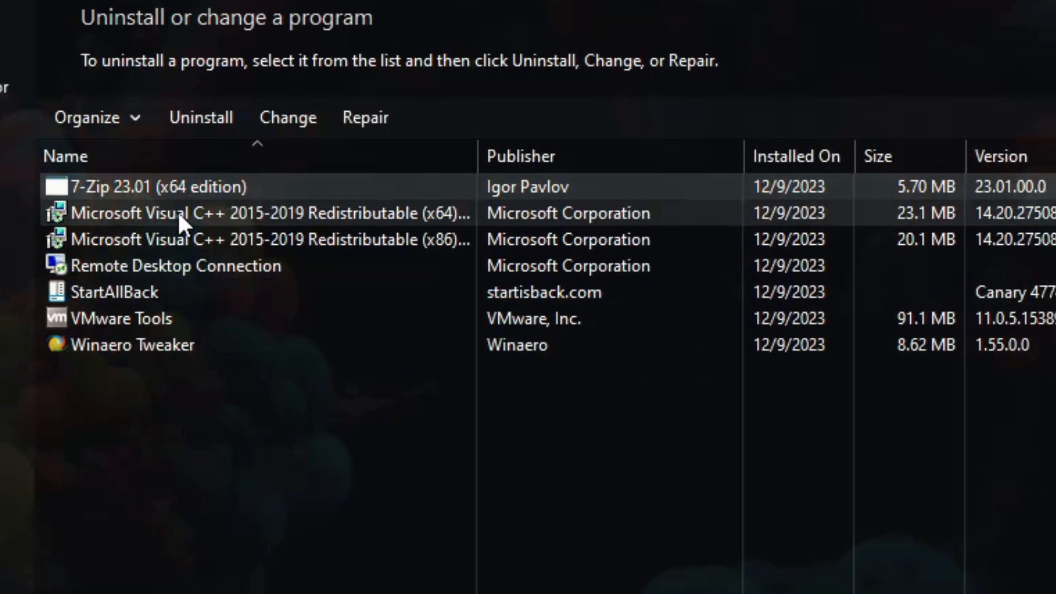
pyautogui.click(159, 265)
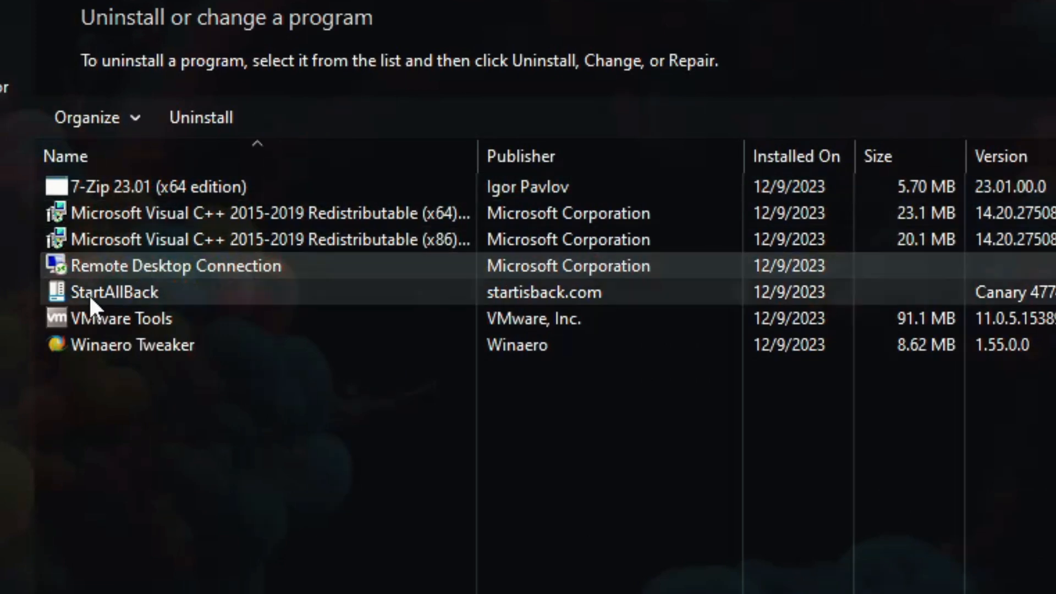
pyautogui.click(112, 293)
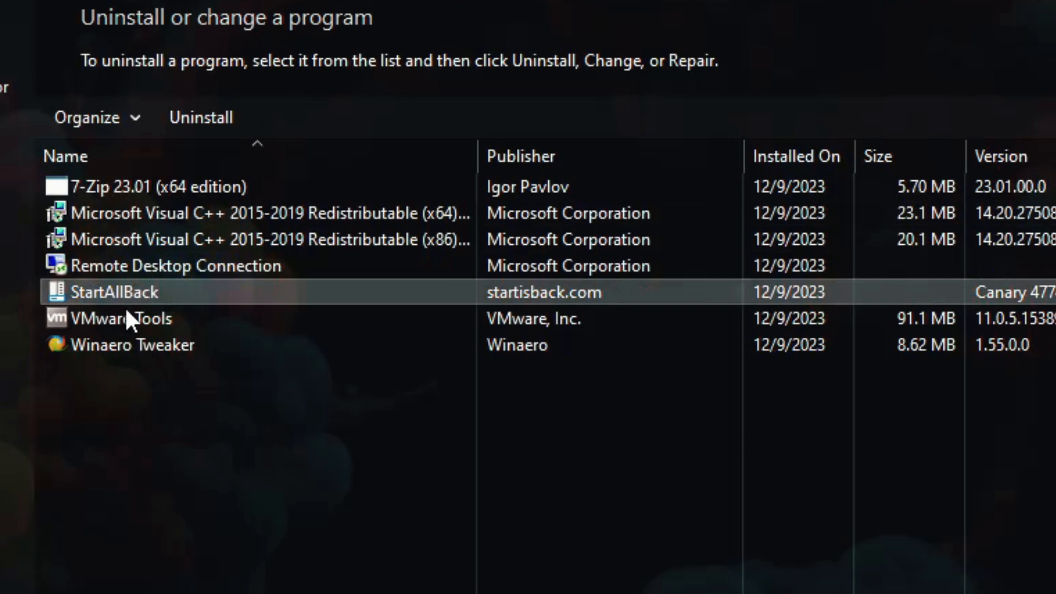
# Step: View installed updates (Security Update KB5032190) and go to Windows features
pyautogui.click(132, 344)
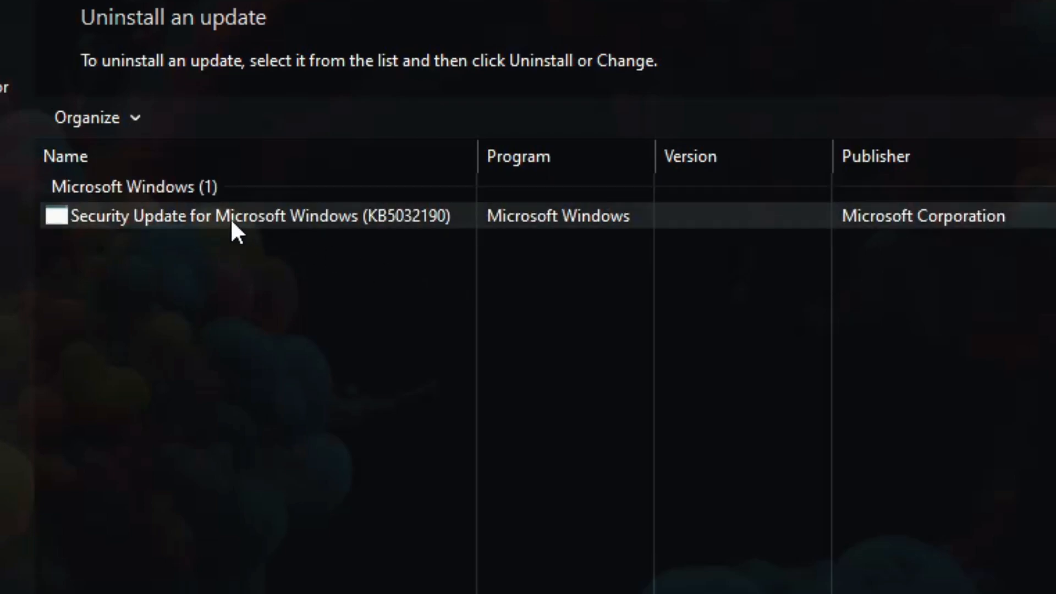
pyautogui.click(244, 216)
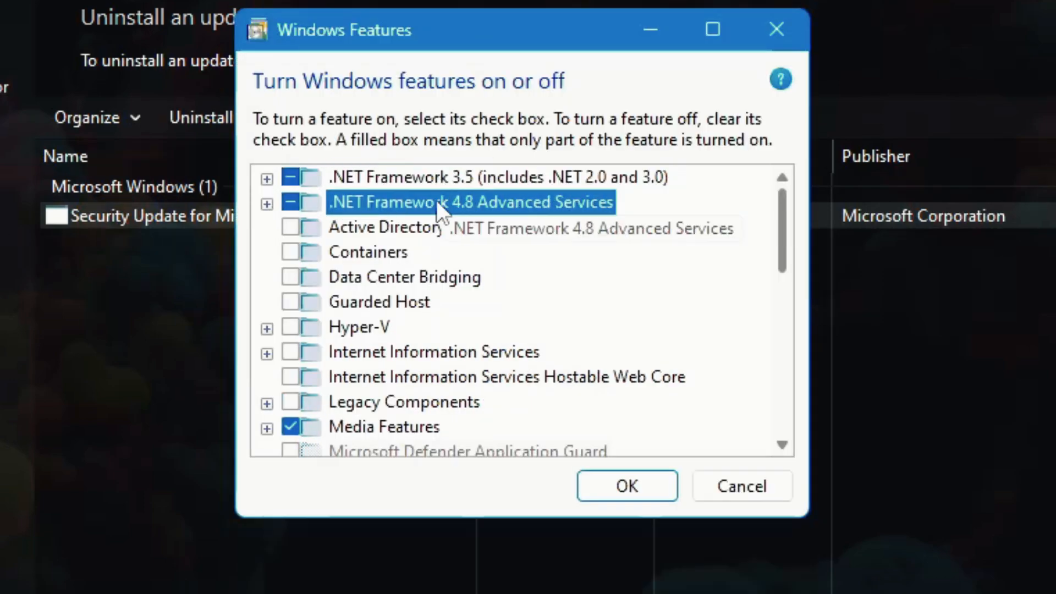
# Step: Scroll through the optional features list and cancel without changing anything
pyautogui.scroll(-3)
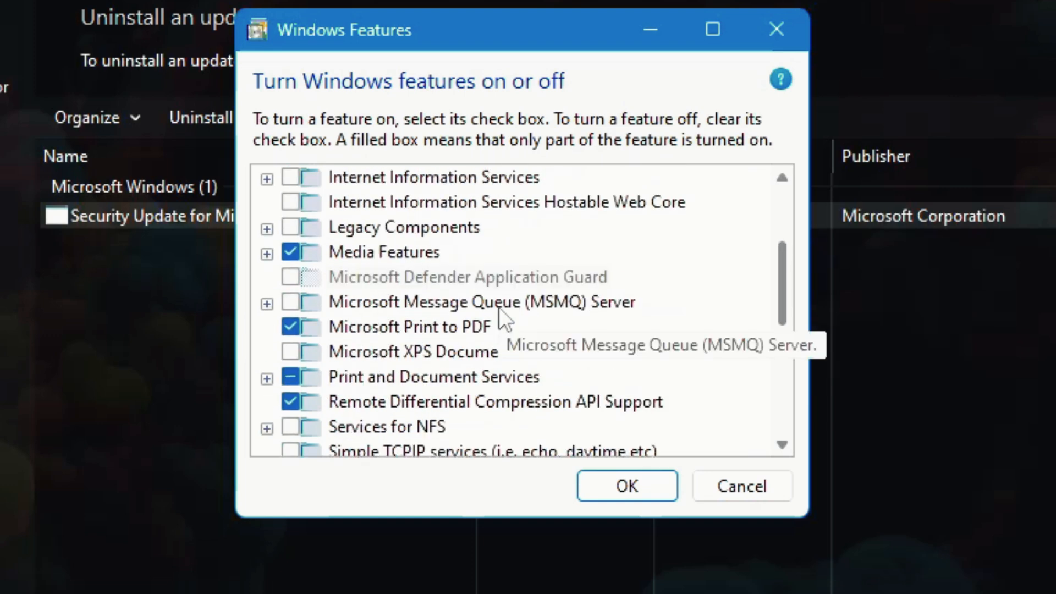
pyautogui.click(741, 486)
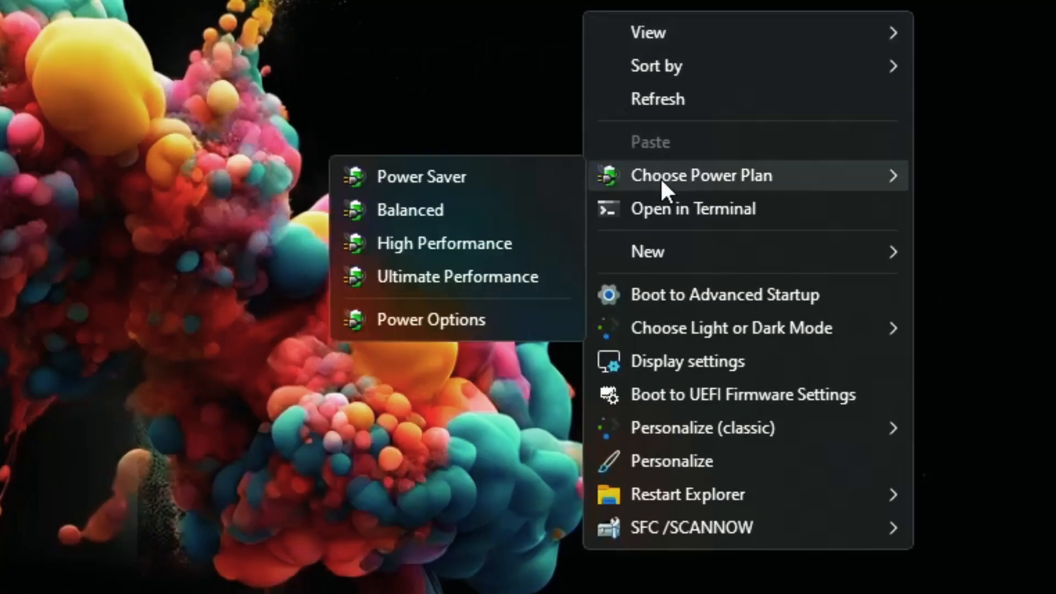
pyautogui.moveTo(677, 222)
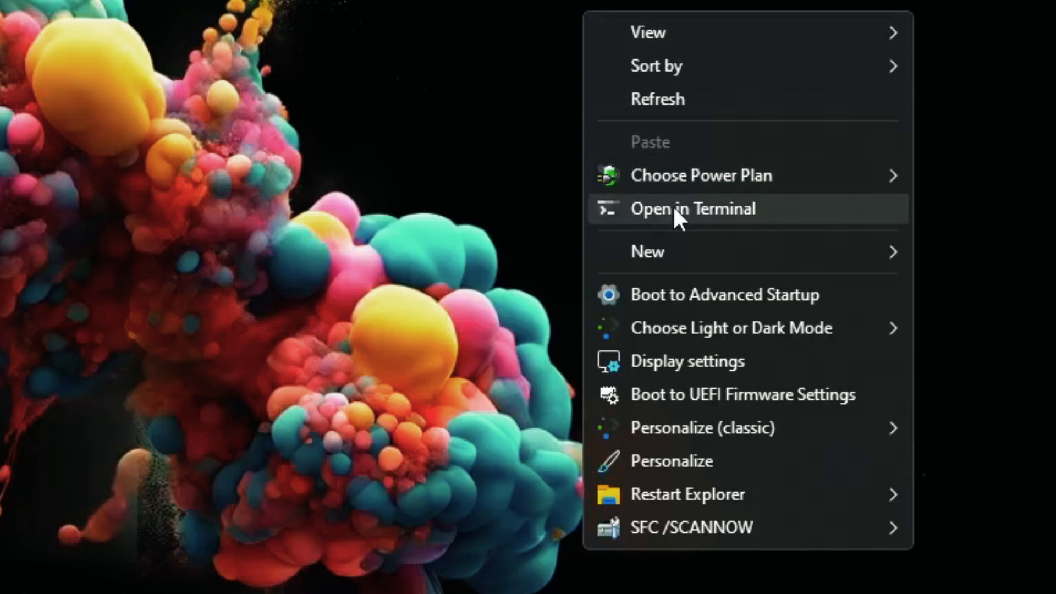
pyautogui.moveTo(701, 302)
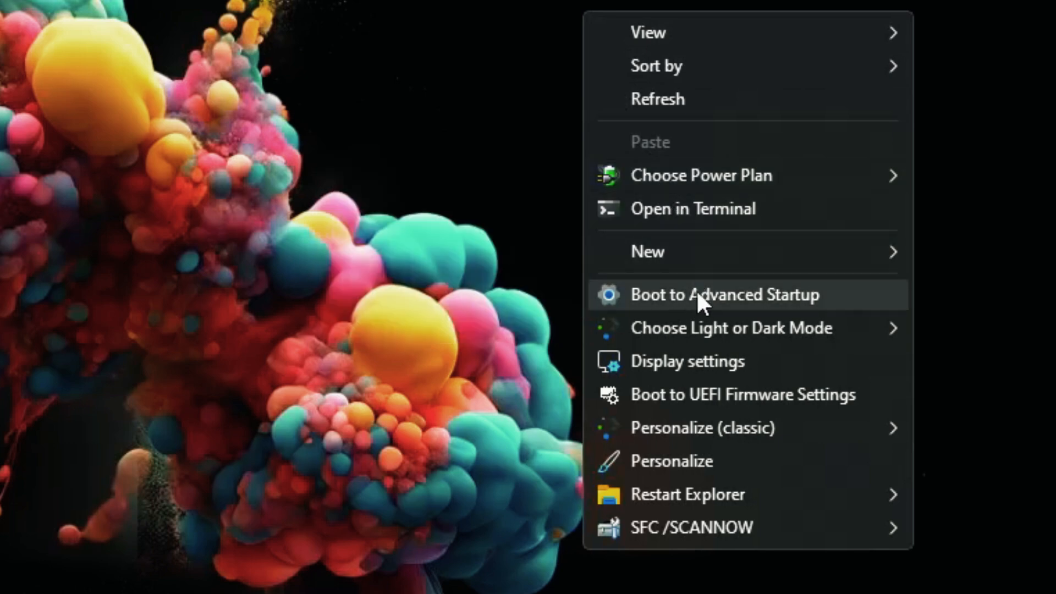
pyautogui.moveTo(708, 329)
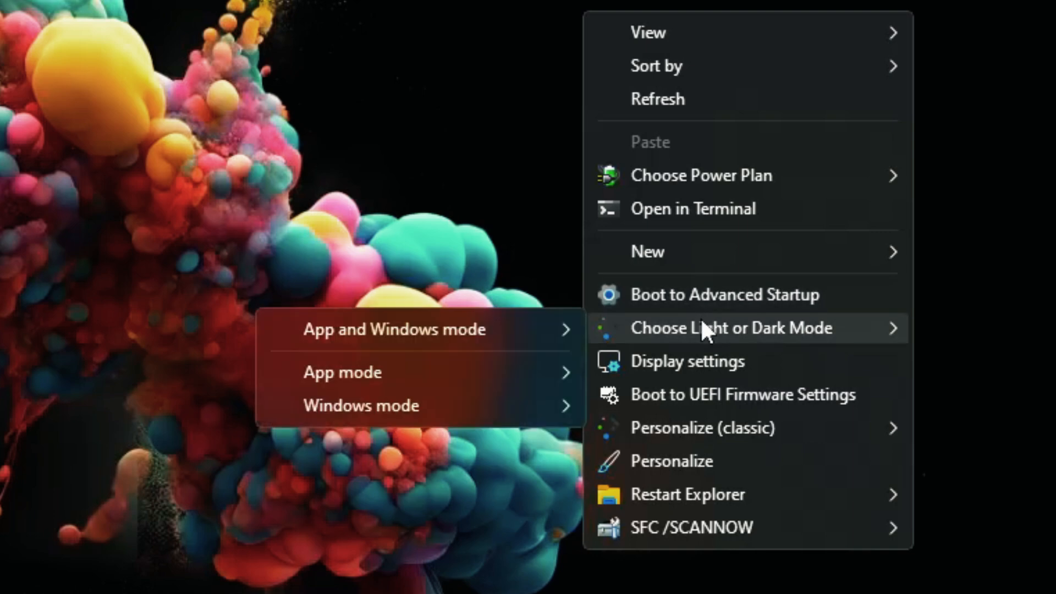
pyautogui.moveTo(735, 407)
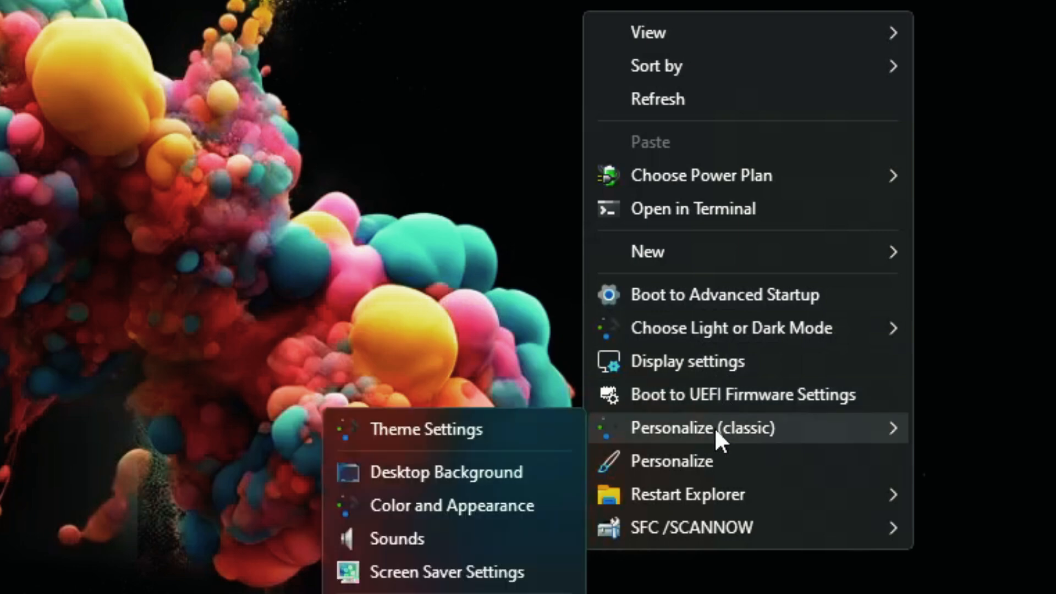
pyautogui.moveTo(699, 508)
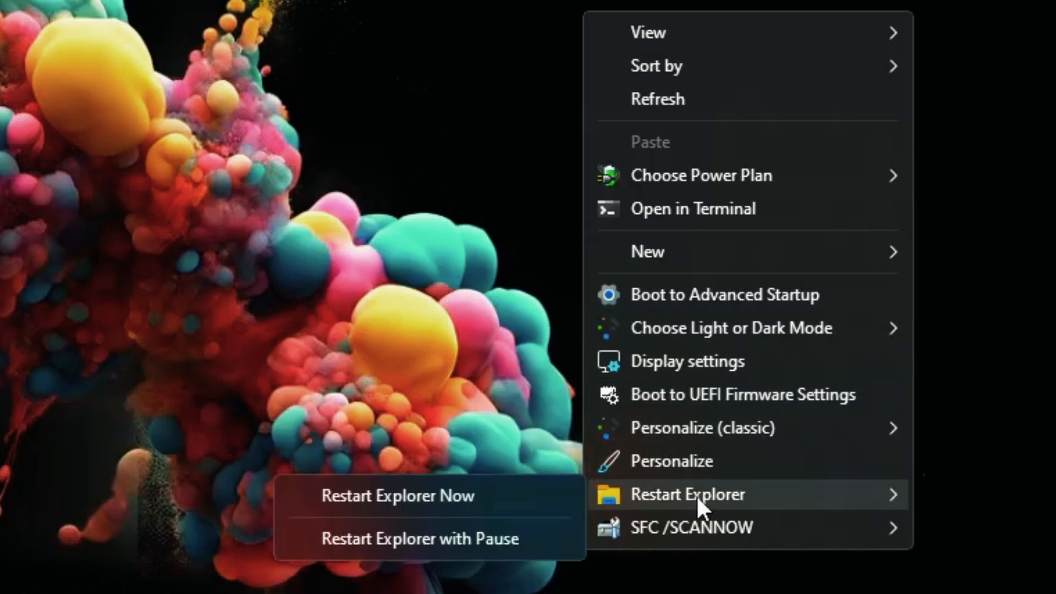